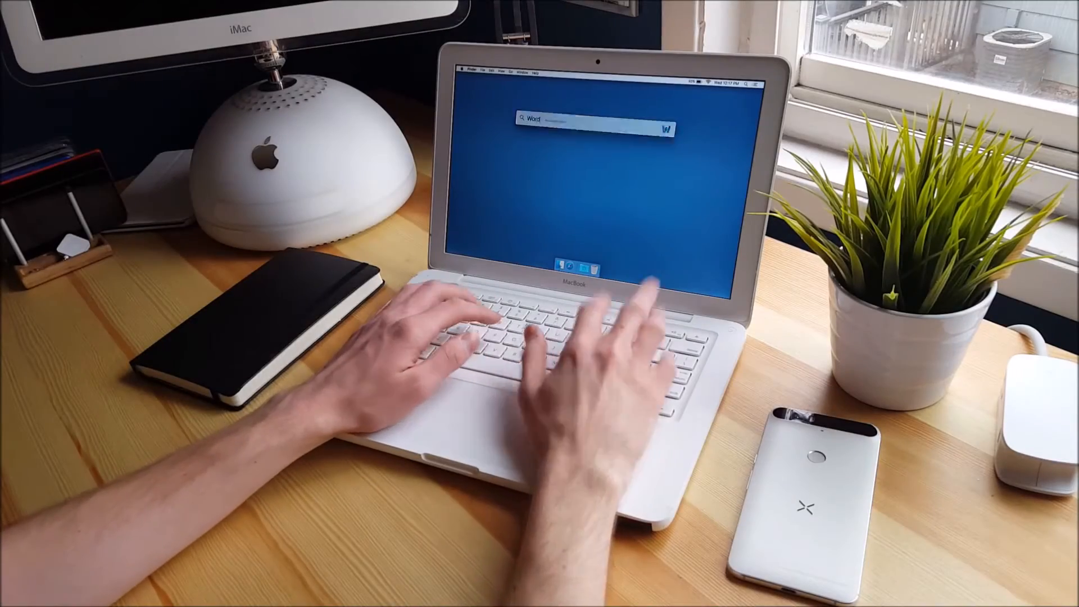
Launch Microsoft Word from the Spotlight result so a blank document opens
{"action": "key", "text": "Return"}
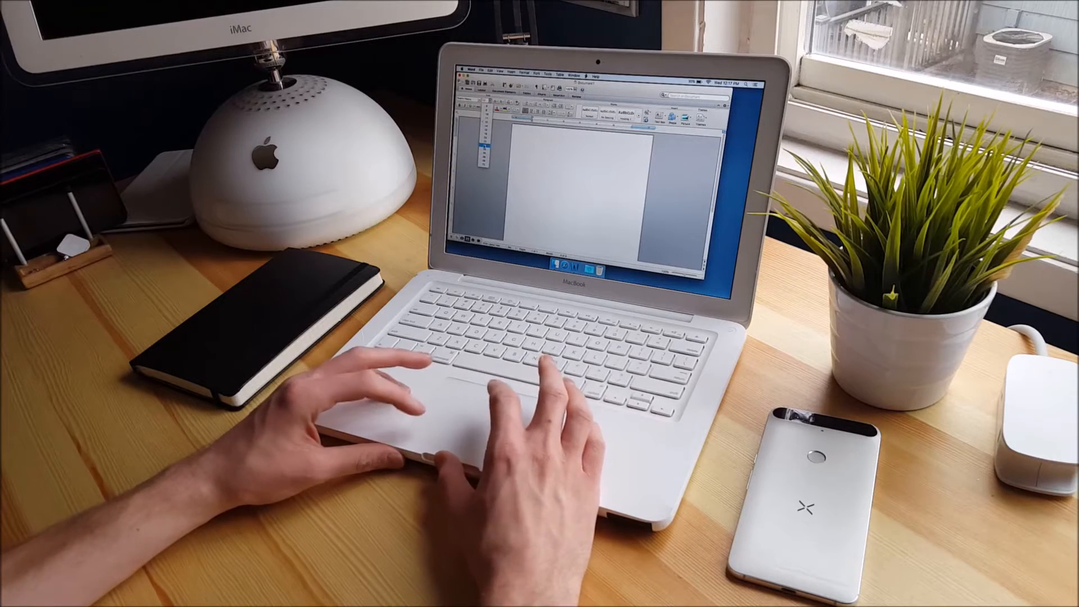
Enter the greeting "Hello YouTube! This is a test document" at the top of the page
{"action": "type", "text": "Hello YouTube!"}
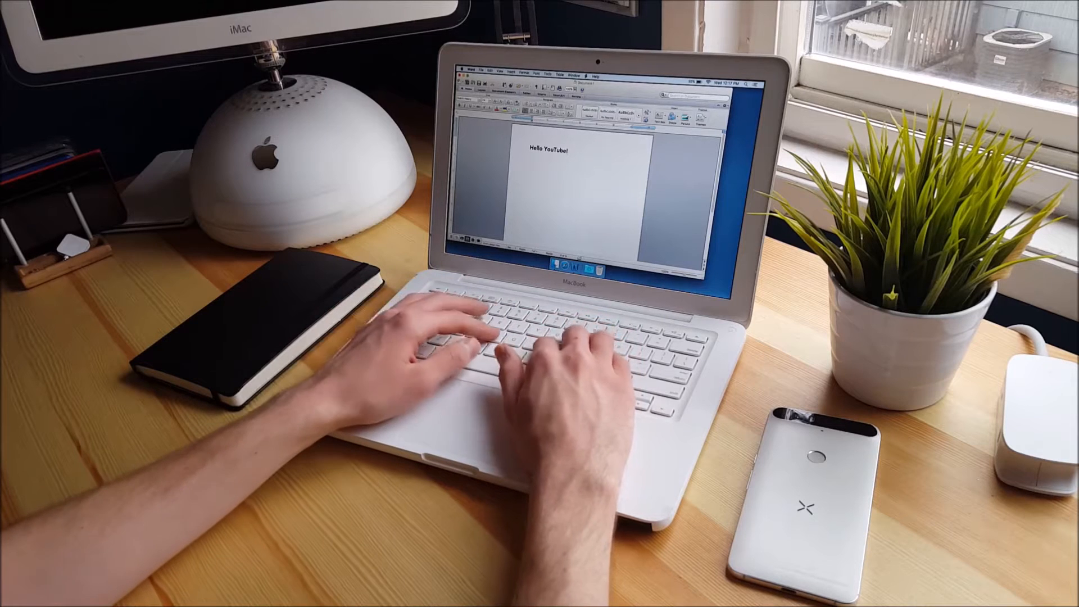
{"action": "type", "text": "This is a"}
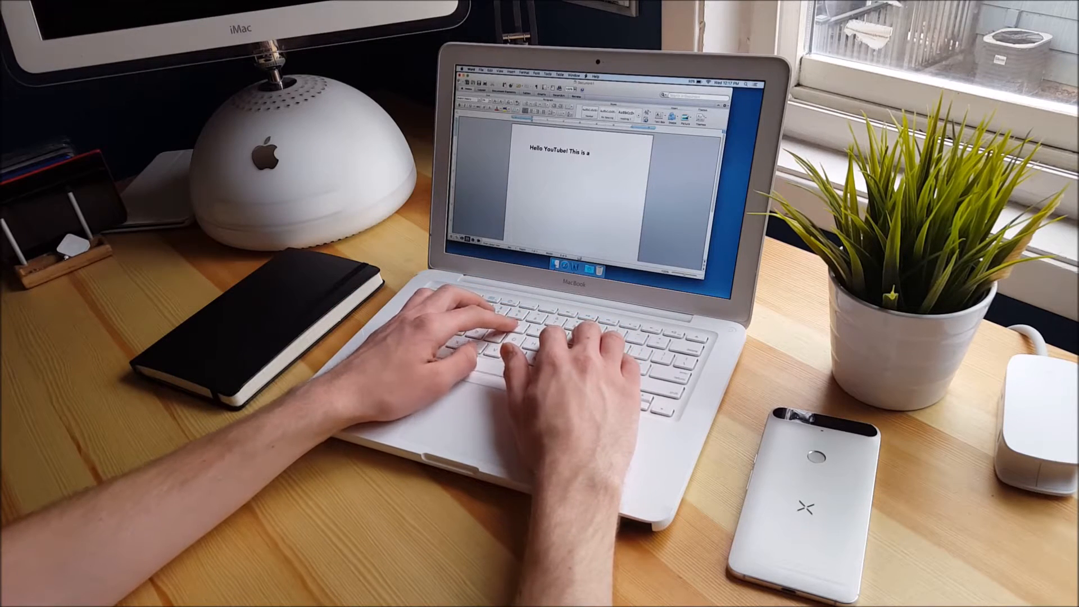
{"action": "type", "text": "test document"}
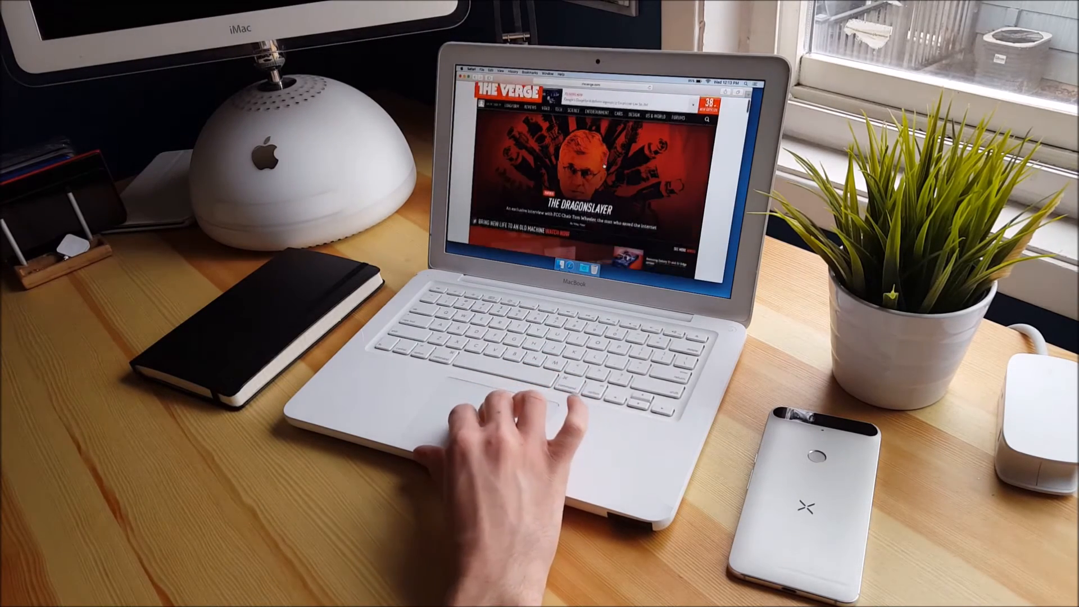
Scroll The Verge homepage past the Dragonslayer feature to the Chromebook and Android N stories
{"action": "scroll", "scroll_direction": "down", "scroll_amount": 3}
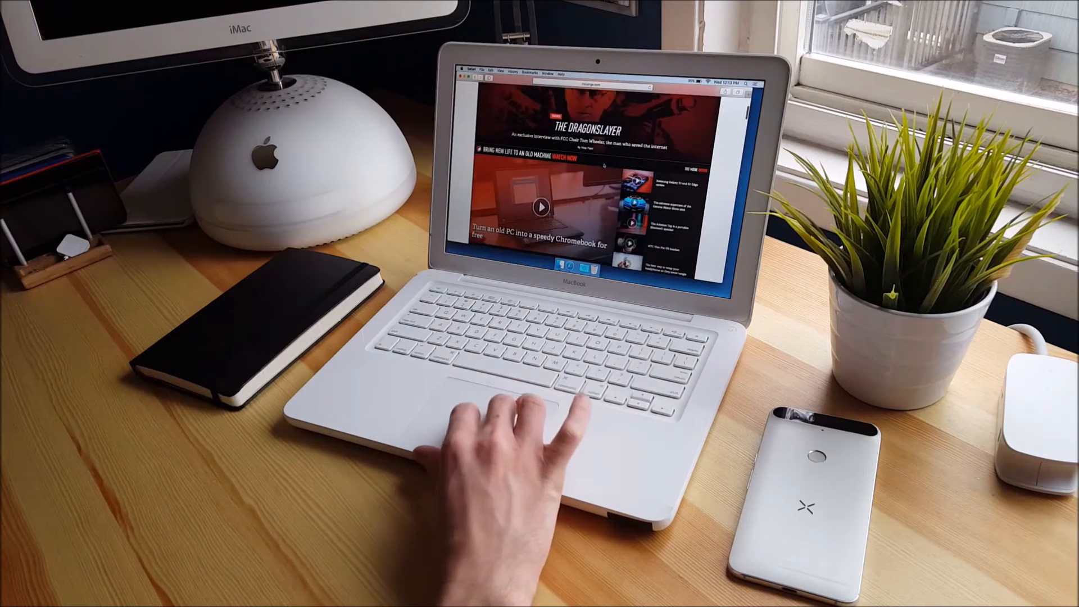
{"action": "scroll", "scroll_direction": "down", "scroll_amount": 3}
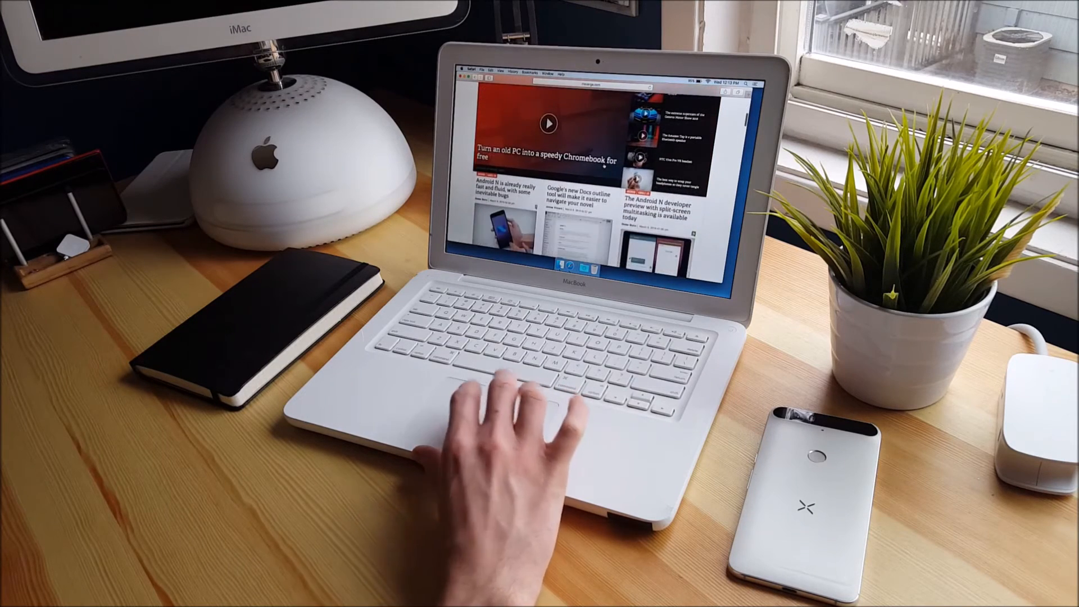